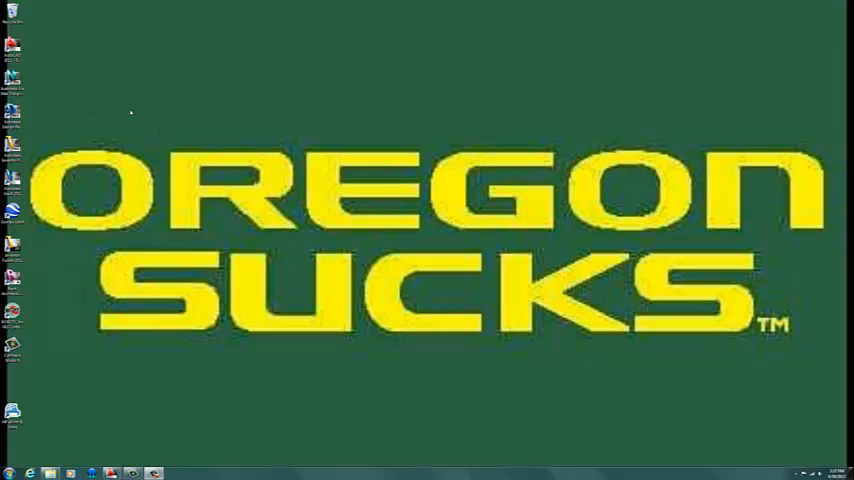
mouse_move(75, 48)
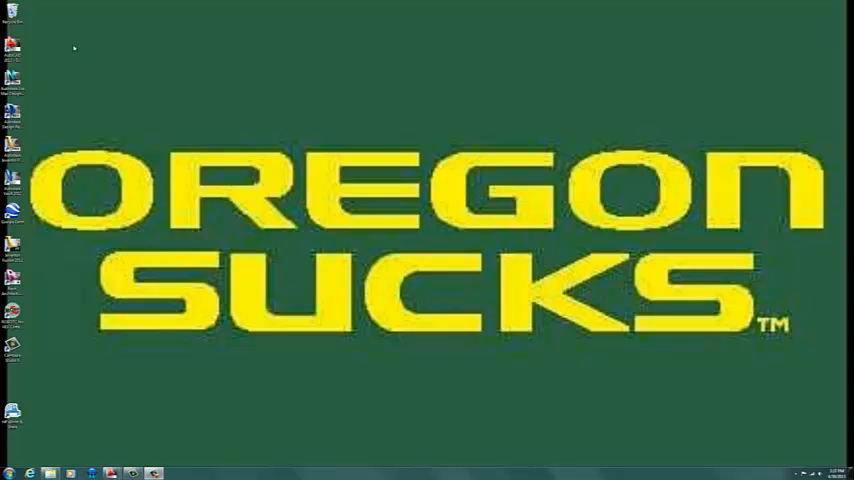
mouse_move(37, 74)
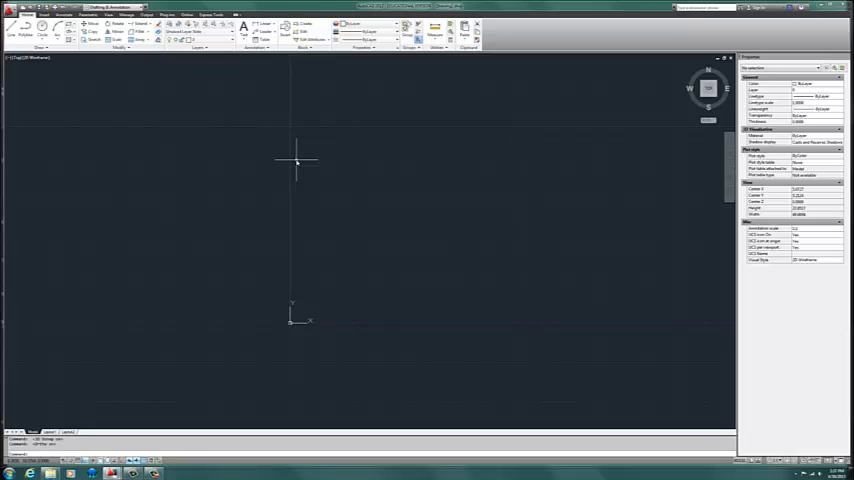
mouse_move(170, 66)
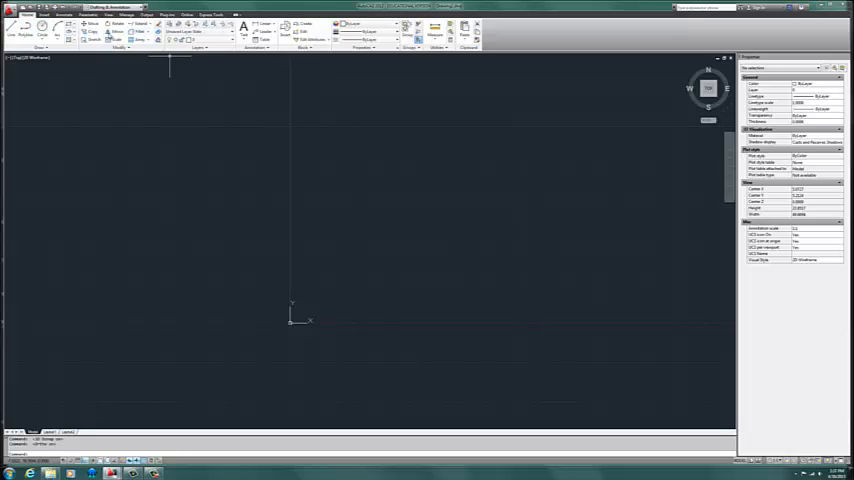
mouse_move(115, 78)
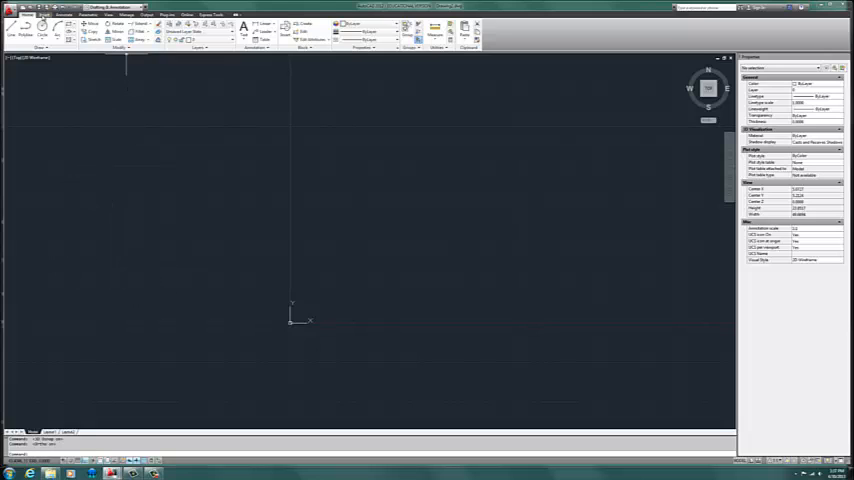
Show the application menu with its recent drawings list.
click(10, 8)
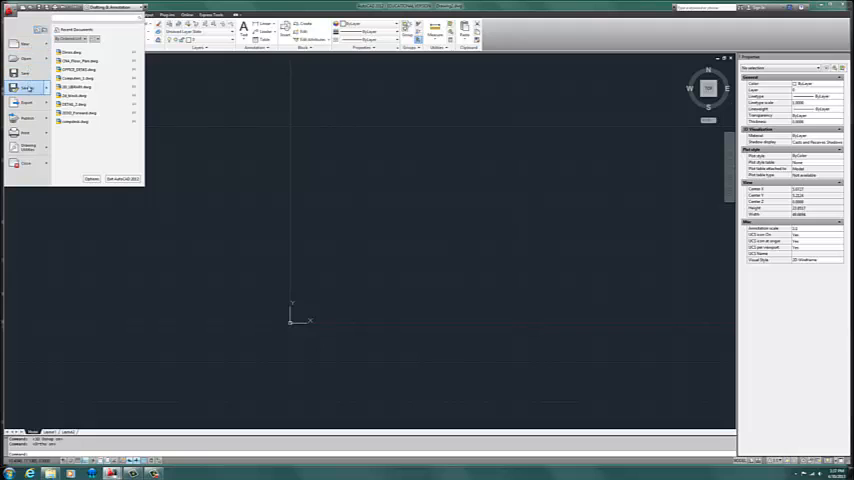
mouse_move(180, 144)
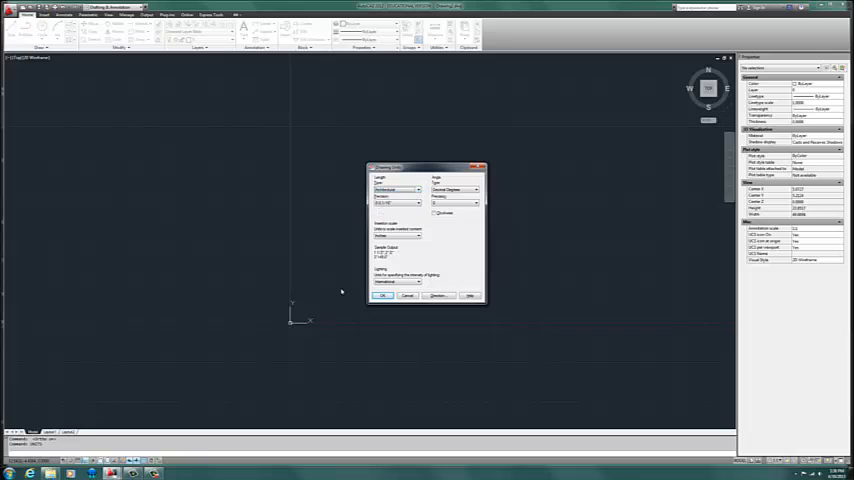
Confirm Architectural as the drawing's length unit type.
click(381, 295)
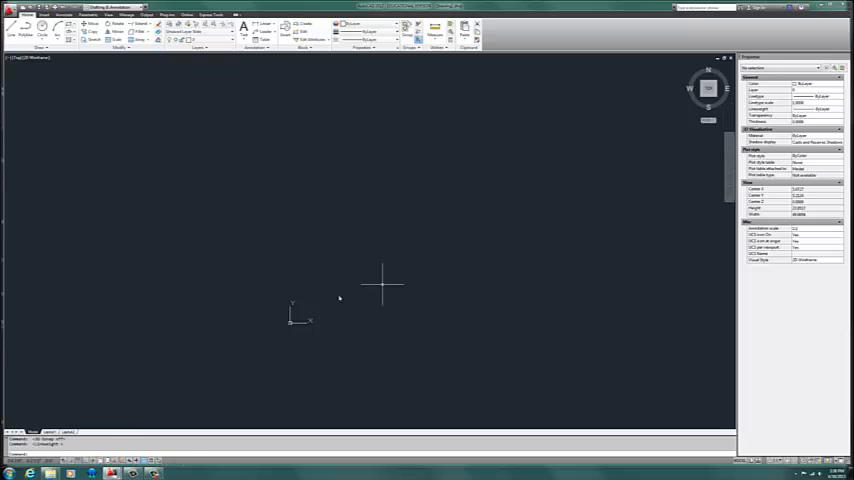
mouse_move(401, 237)
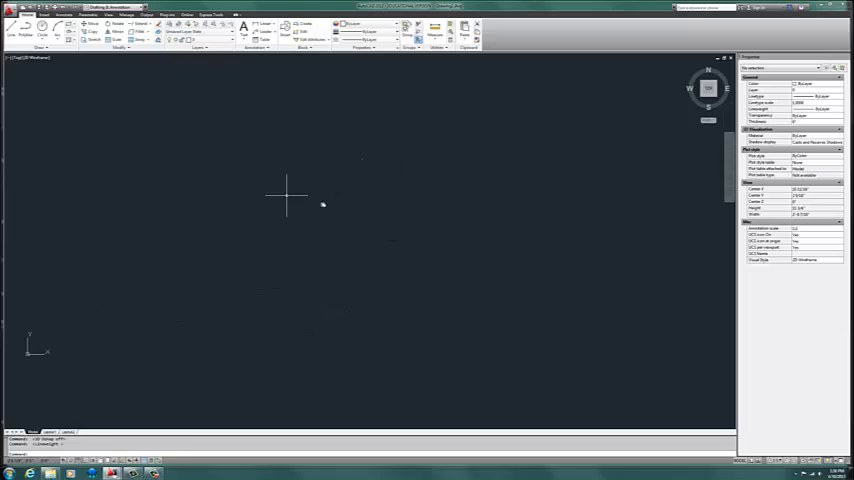
mouse_move(196, 247)
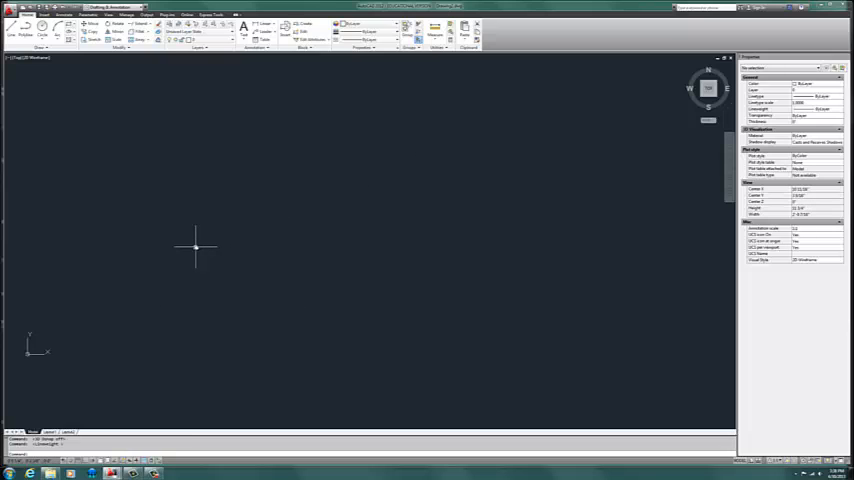
mouse_move(45, 355)
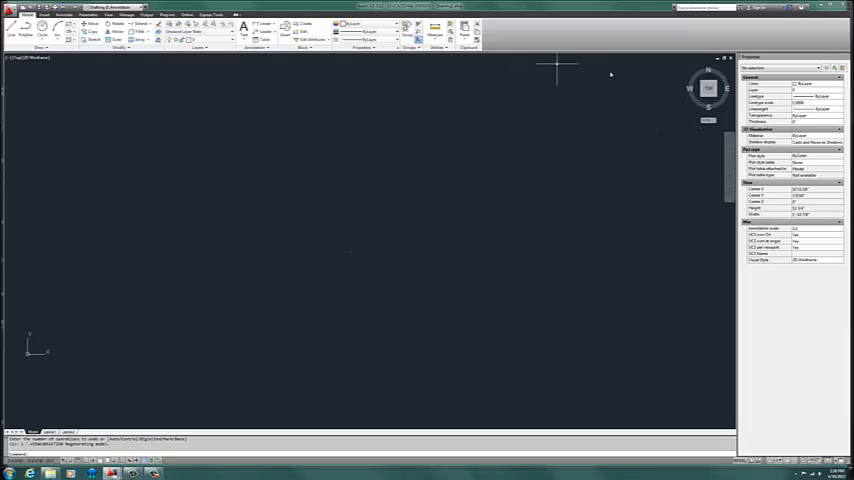
mouse_move(278, 272)
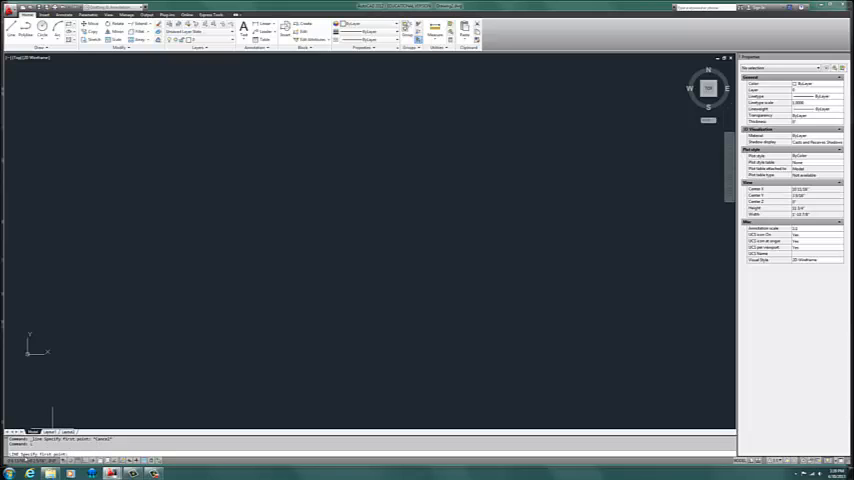
mouse_move(304, 145)
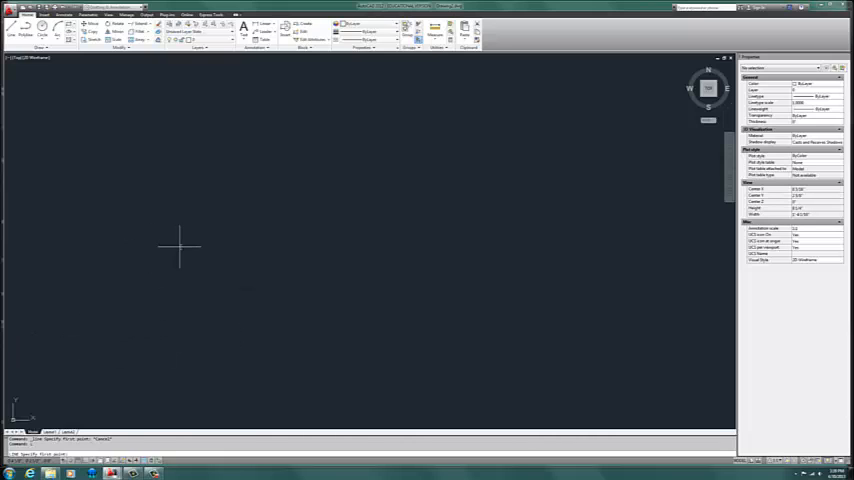
mouse_move(197, 238)
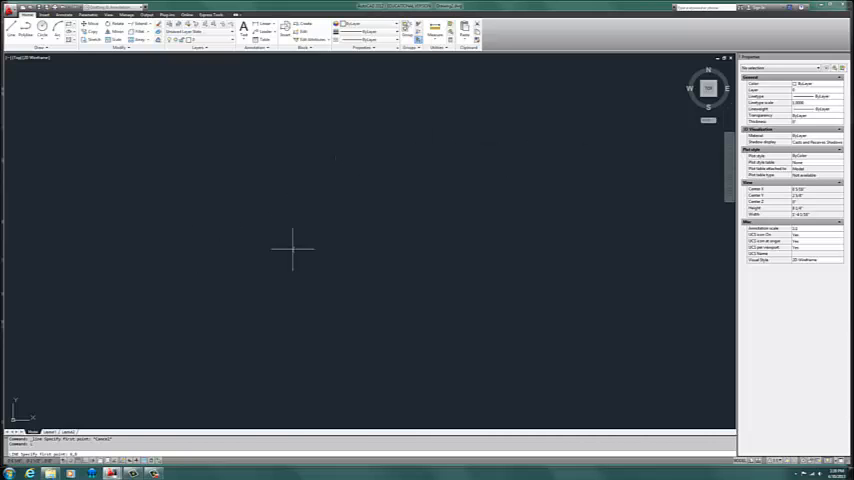
mouse_move(115, 390)
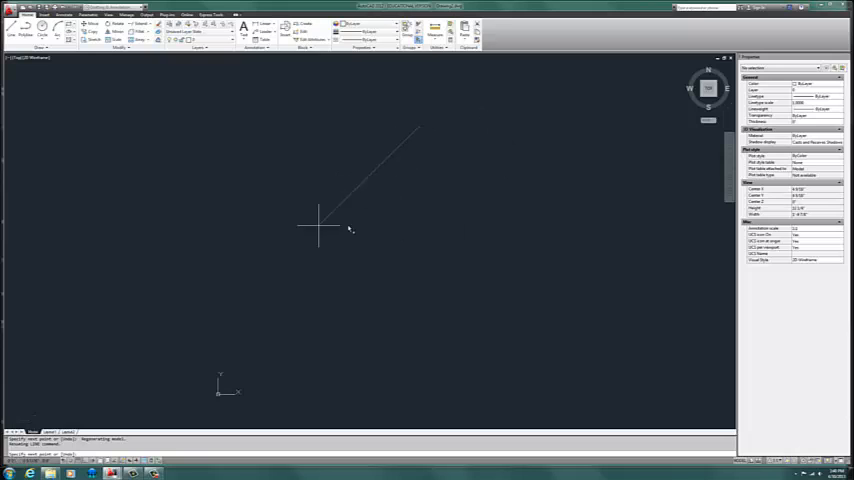
Trace three more connected points of the T-Rex outline.
click(456, 182)
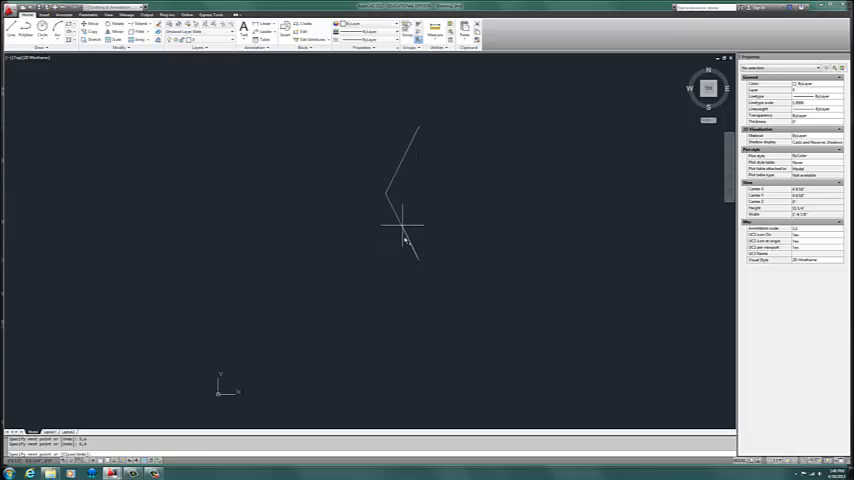
click(450, 260)
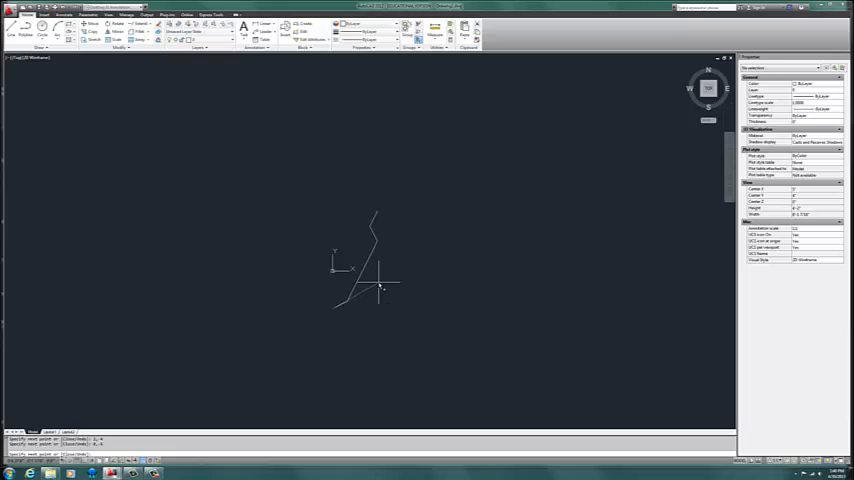
click(287, 313)
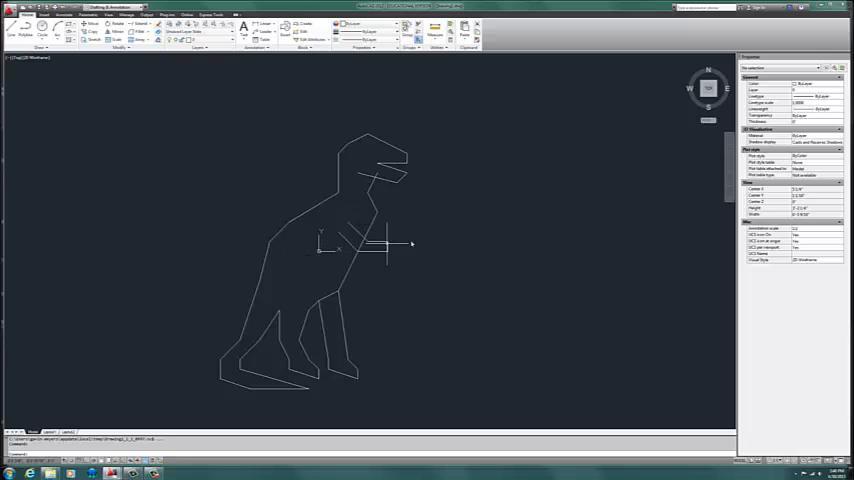
mouse_move(400, 237)
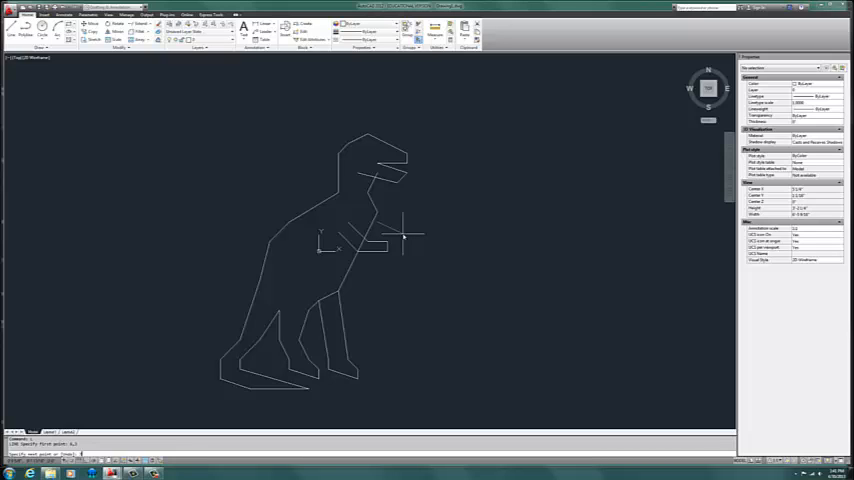
Start a new line at 6,3 for the T-Rex arms.
click(390, 225)
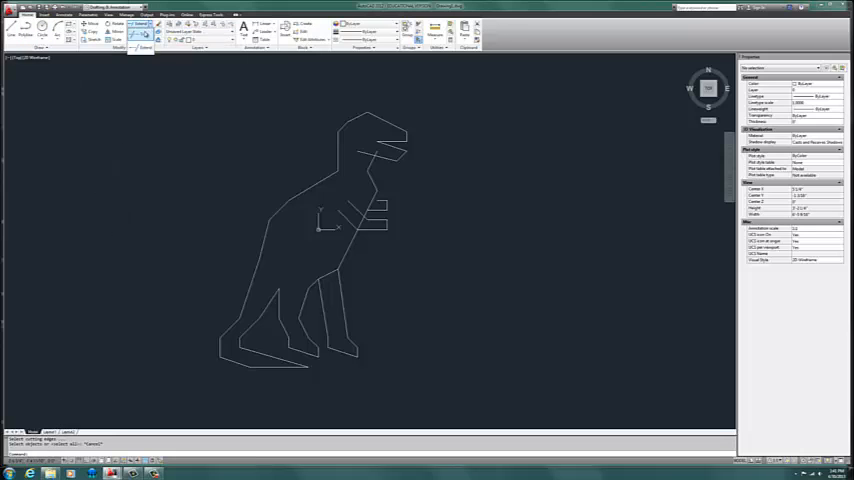
Trim the overlapping arm line ends with the Trim tool from the Modify panel.
click(140, 35)
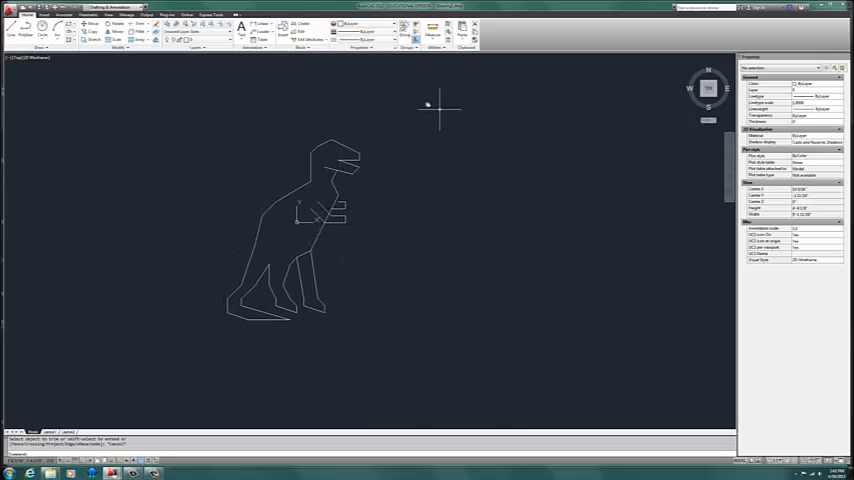
mouse_move(268, 177)
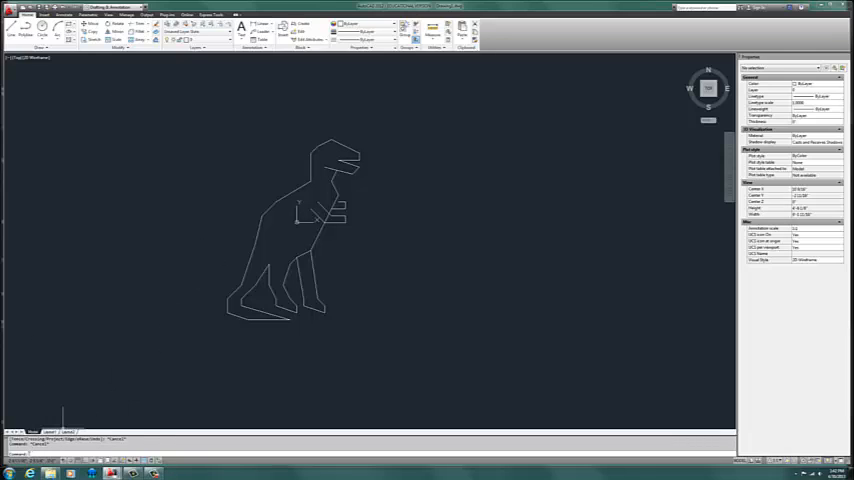
mouse_move(434, 227)
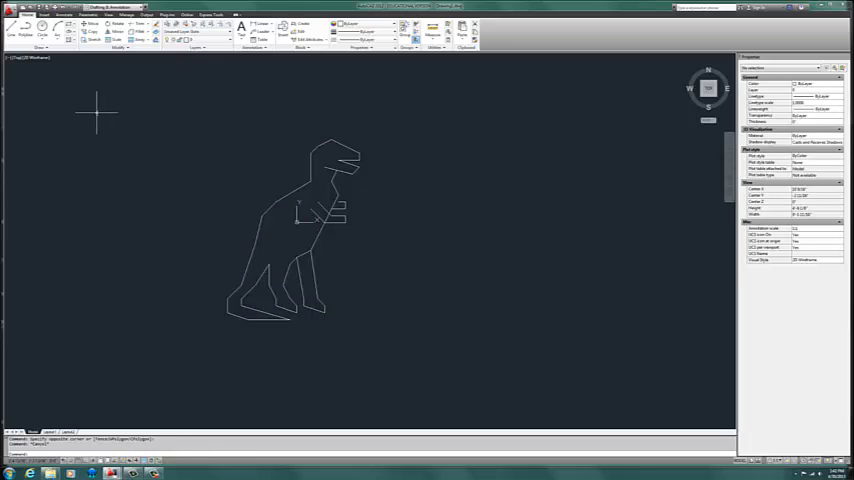
drag(97, 117, 394, 277)
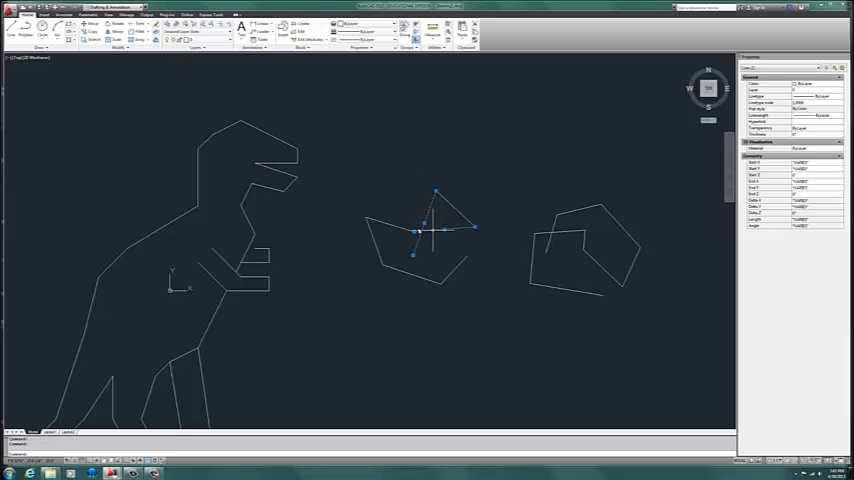
Drag a grip to reshape a corner of the irregular shape beside the T-Rex head.
drag(413, 233, 368, 222)
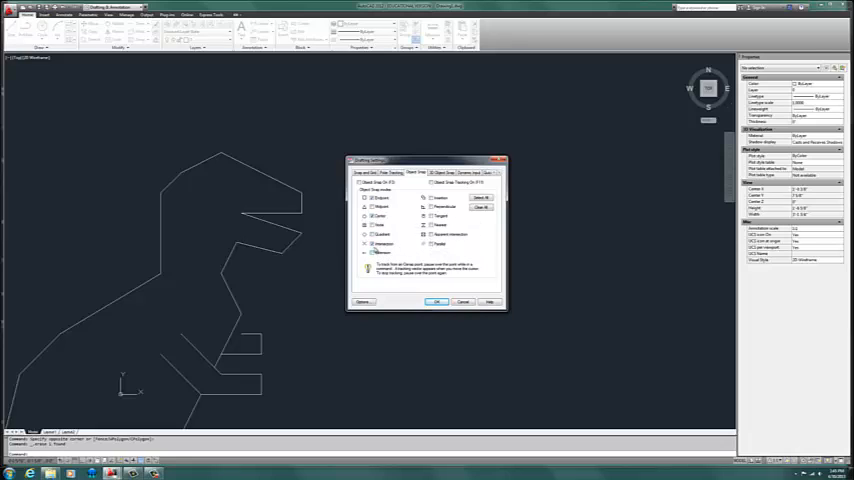
Enable one more object snap mode and confirm the Drafting Settings.
click(370, 198)
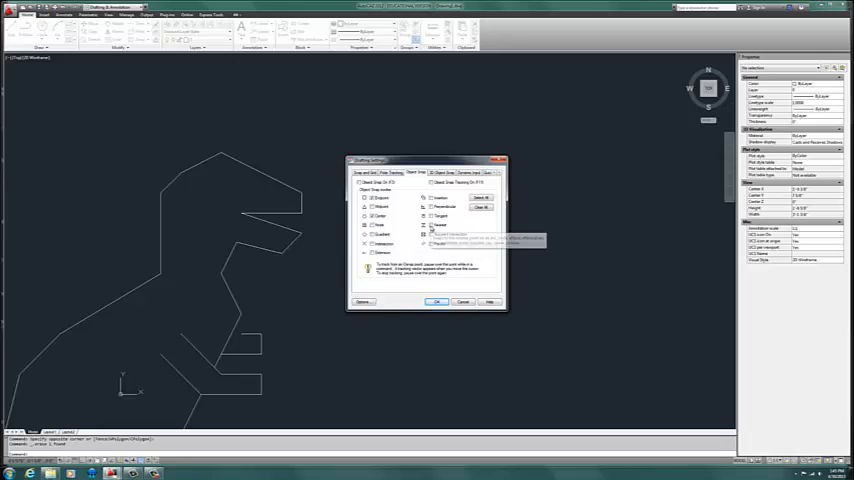
click(438, 301)
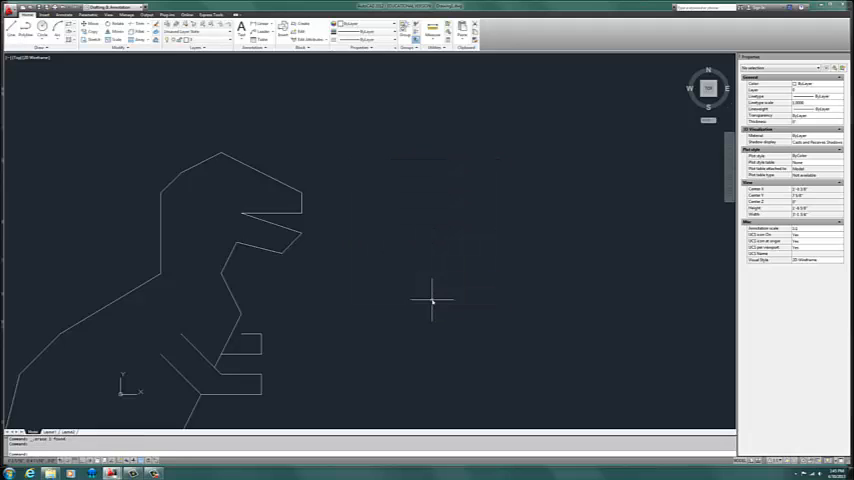